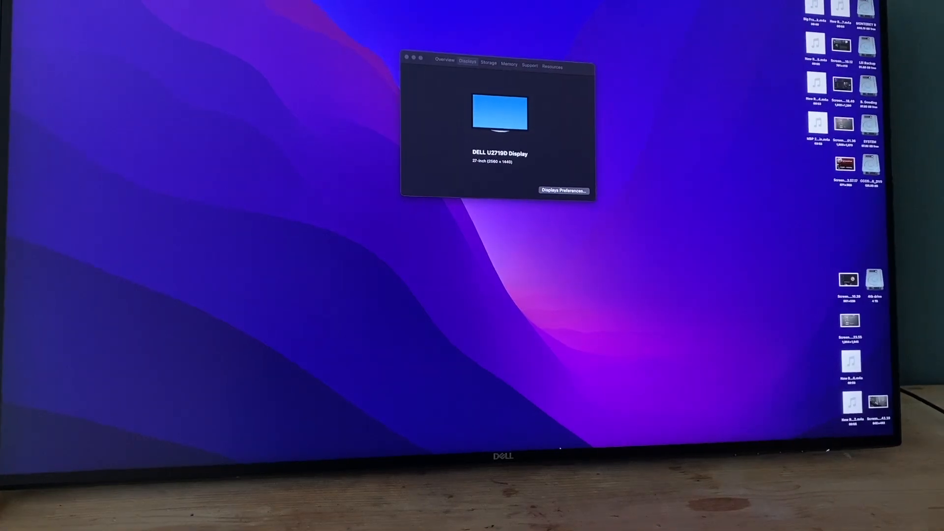
Dismiss the About This Mac display window and show the Apple menu over the desktop.
{"action": "left_click", "coordinate": [574, 457]}
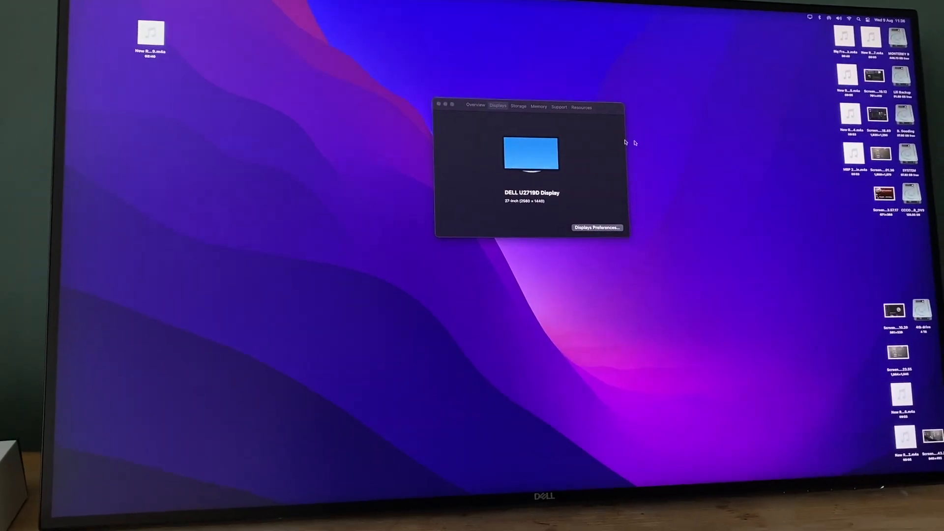
{"action": "left_click", "coordinate": [558, 236]}
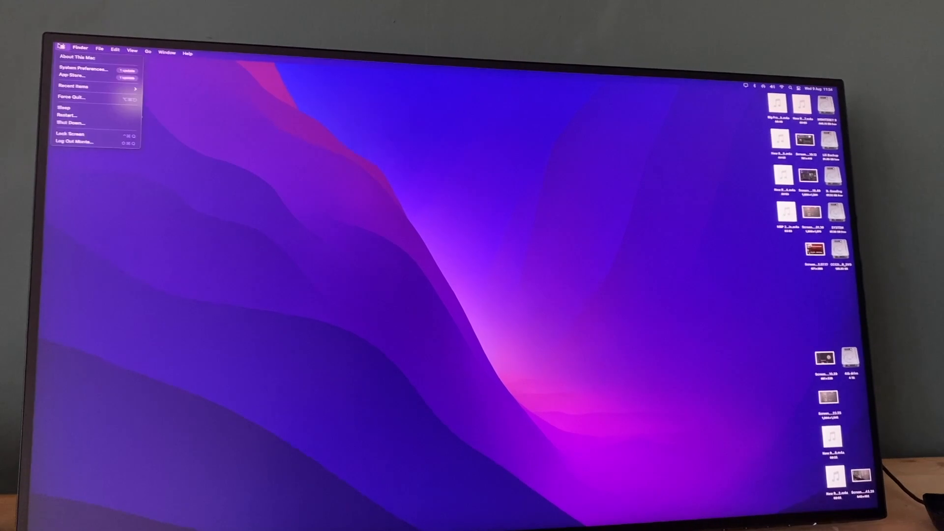
Close the Chrome new-tab window, leaving the bare Windows desktop.
{"action": "left_click", "coordinate": [76, 56]}
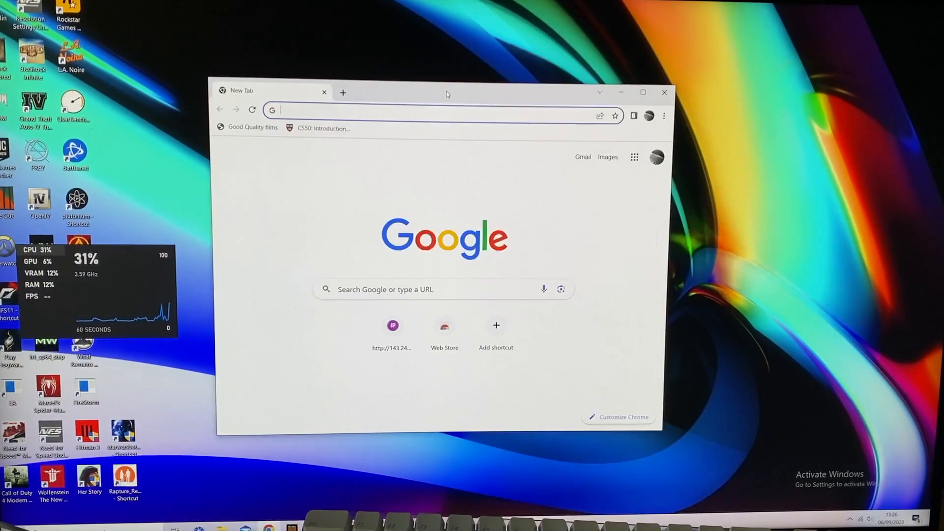
{"action": "left_click", "coordinate": [664, 93]}
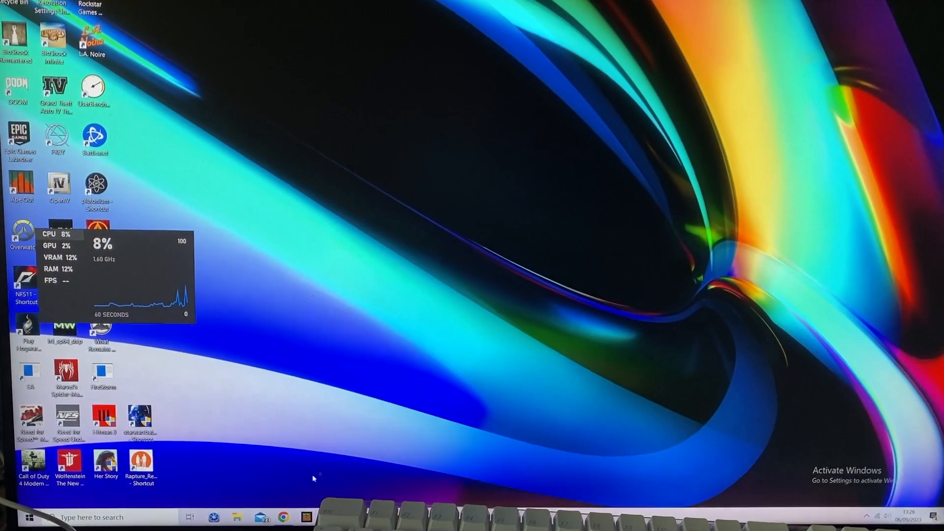